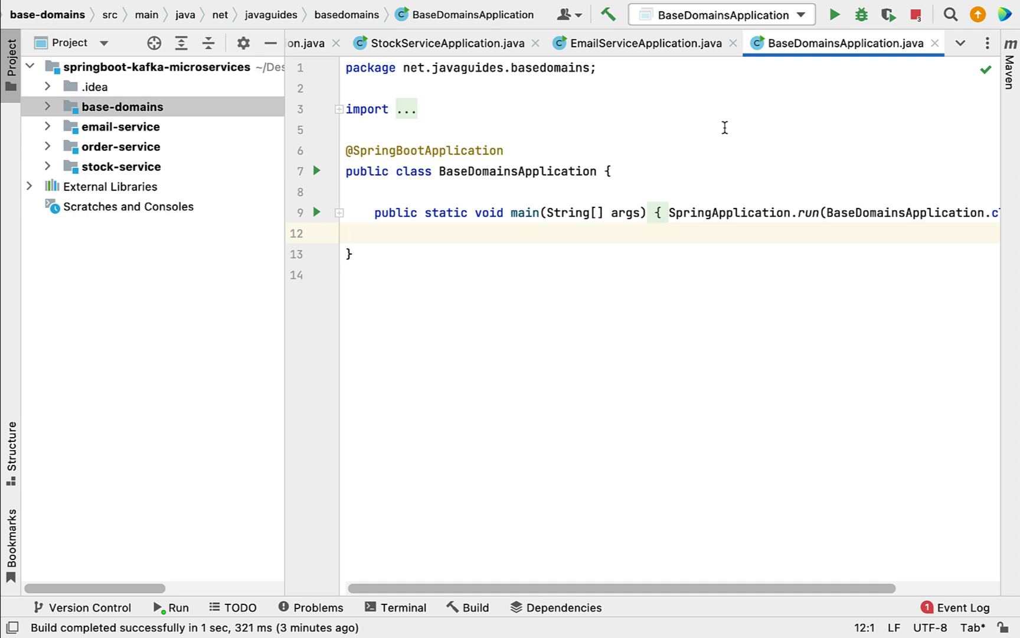
# Step: Create a 'dto' package under net.javaguides.basedomains in base-domains
pyautogui.click(47, 107)
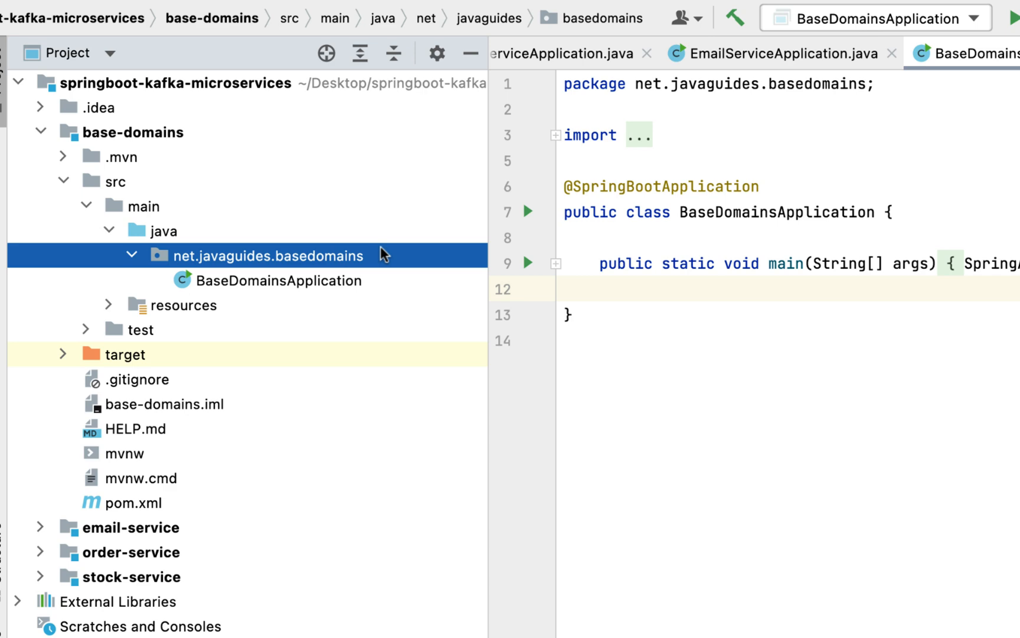
pyautogui.rightClick(266, 256)
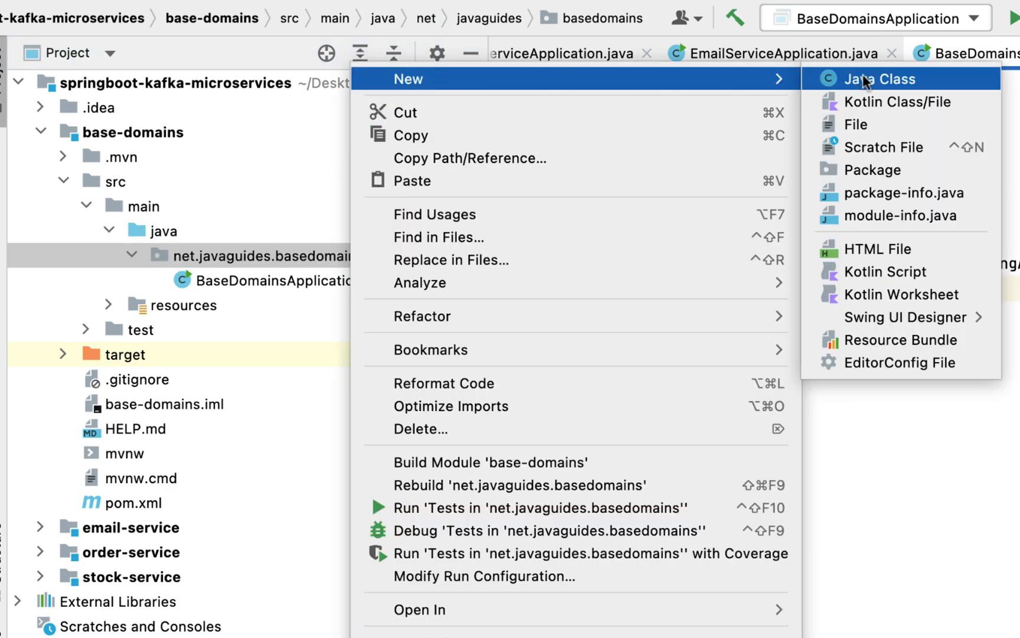
pyautogui.click(873, 169)
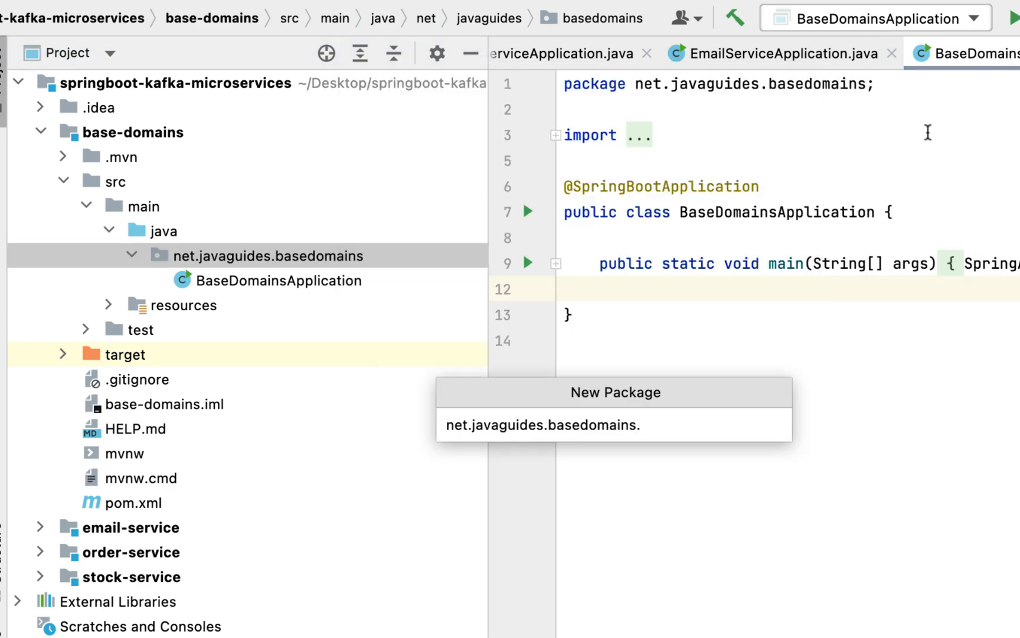
pyautogui.write('dto')
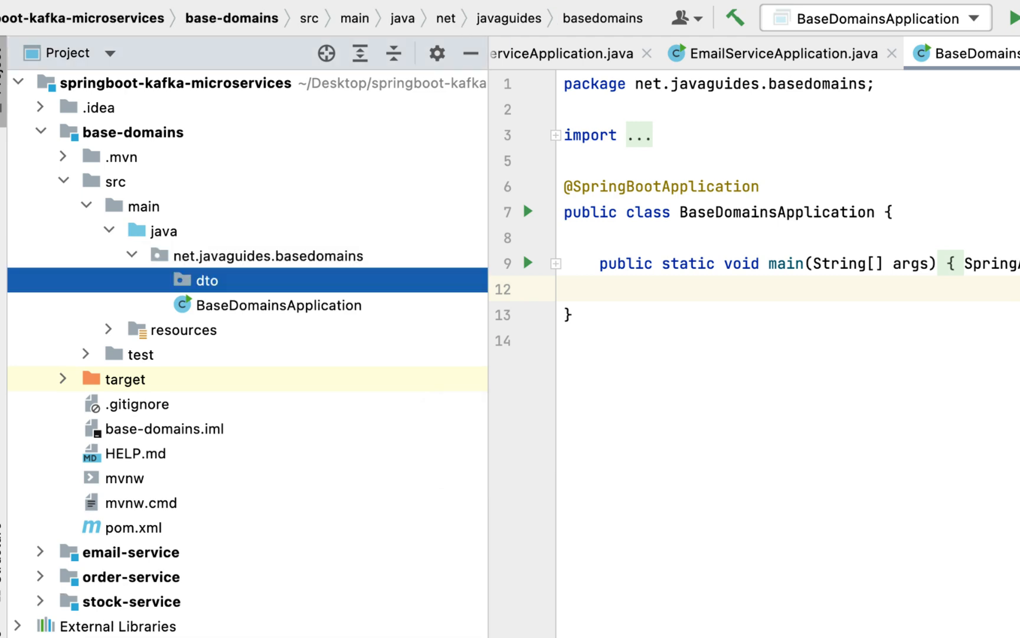
# Step: Create a Java class named Order in the dto package
pyautogui.rightClick(207, 280)
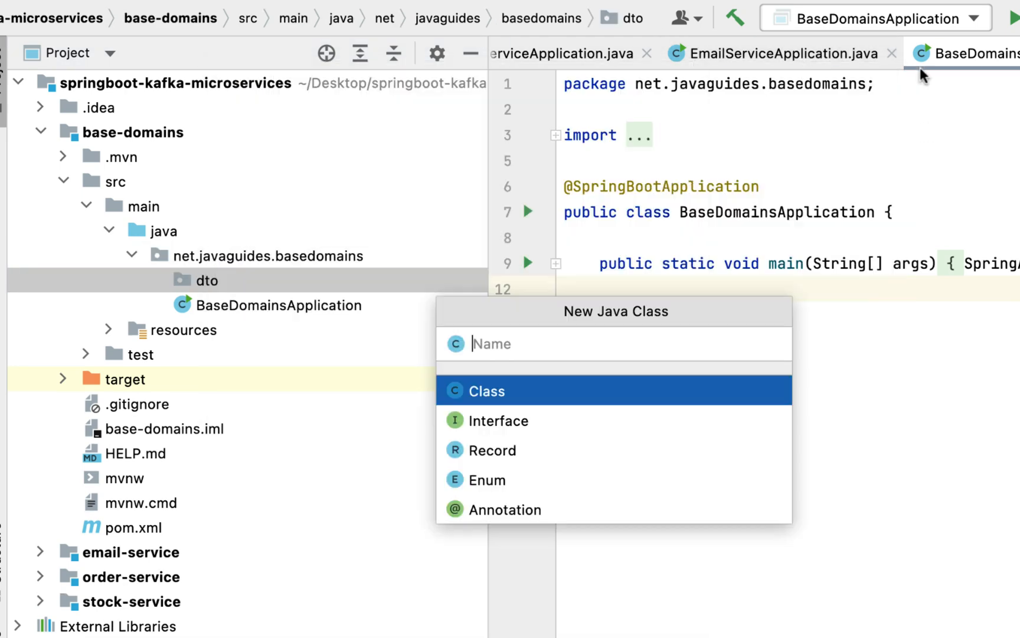
pyautogui.write('Order')
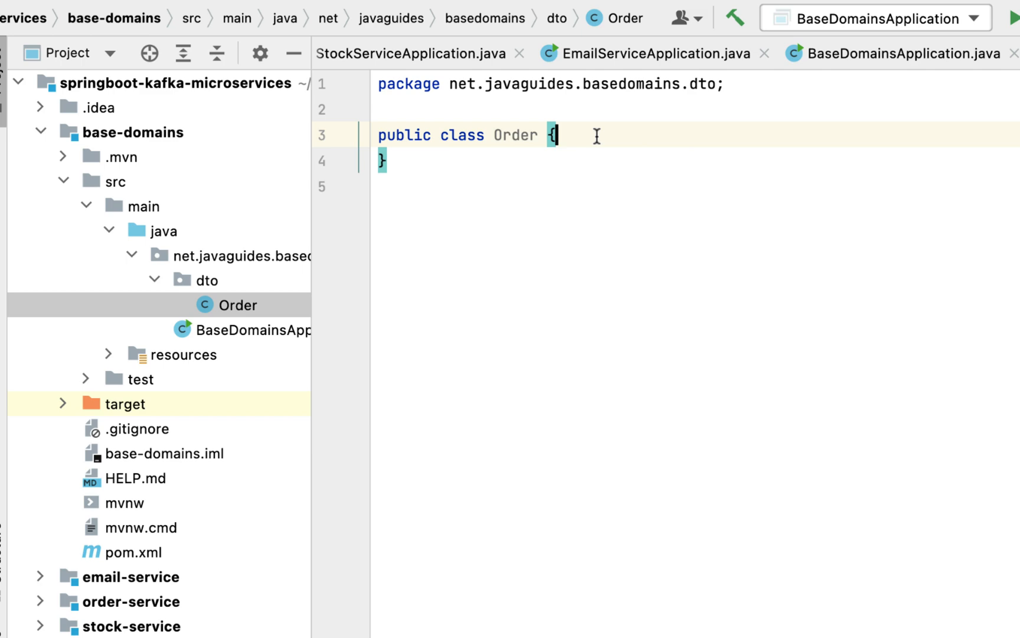
# Step: Declare private fields String orderId, String name, int qty and double price in Order
pyautogui.write('private')
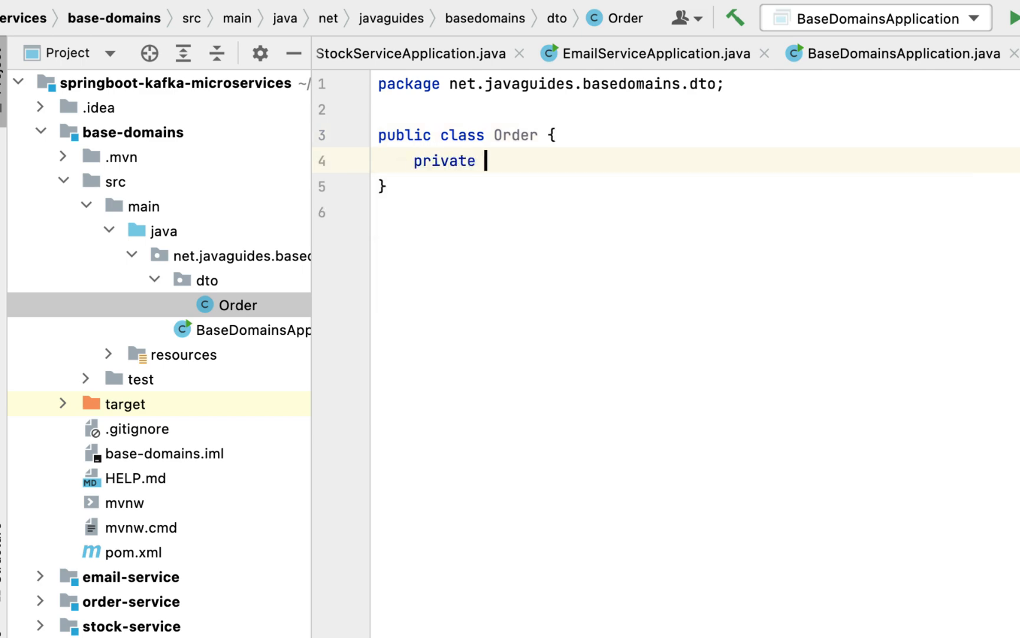
pyautogui.write('String')
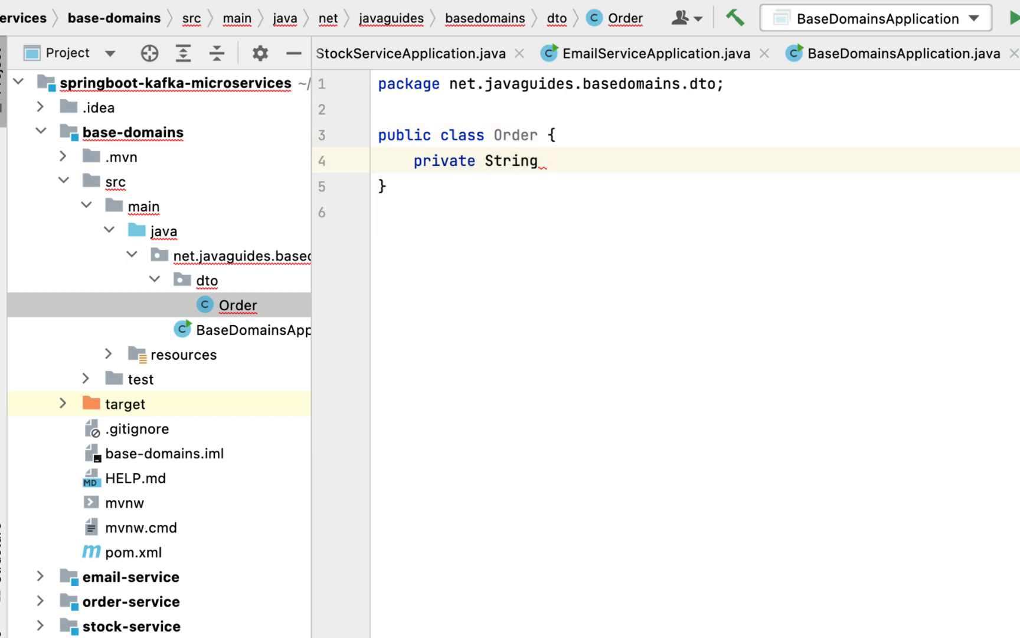
pyautogui.write('orderId')
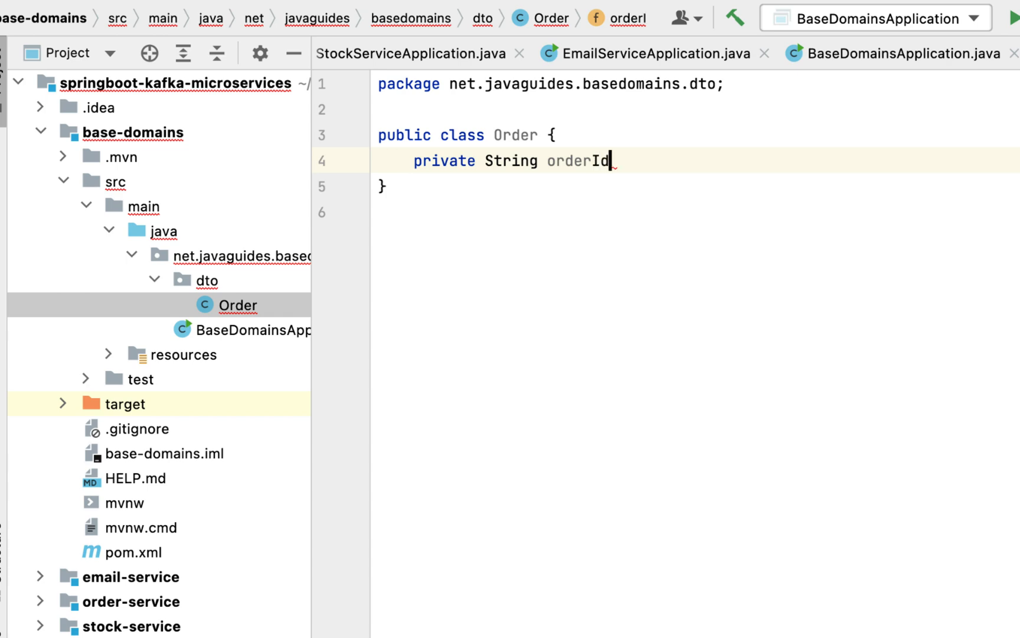
pyautogui.write(';')
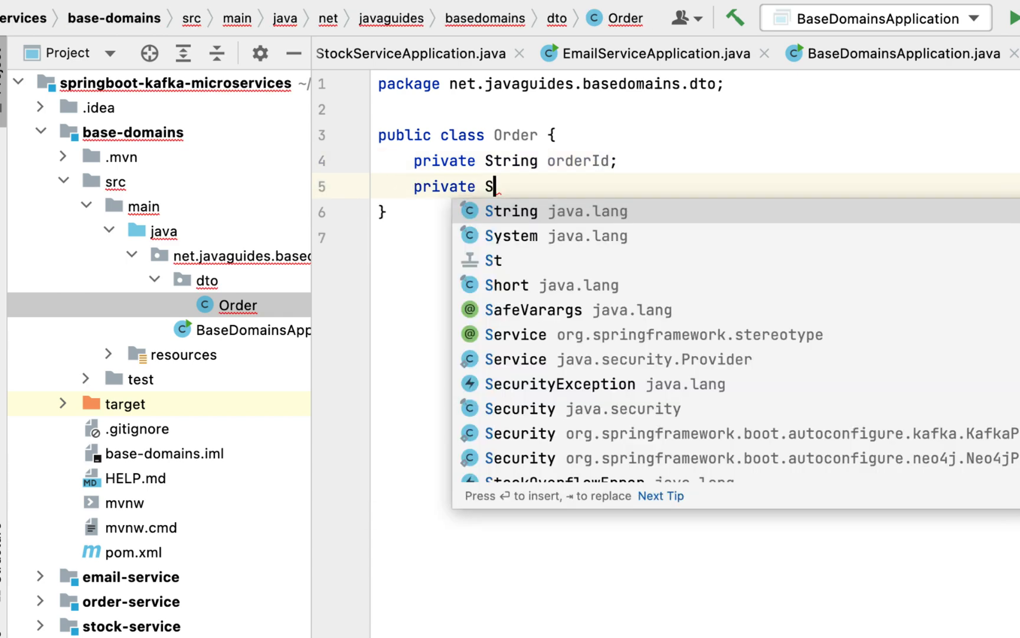
pyautogui.write('tring_name;')
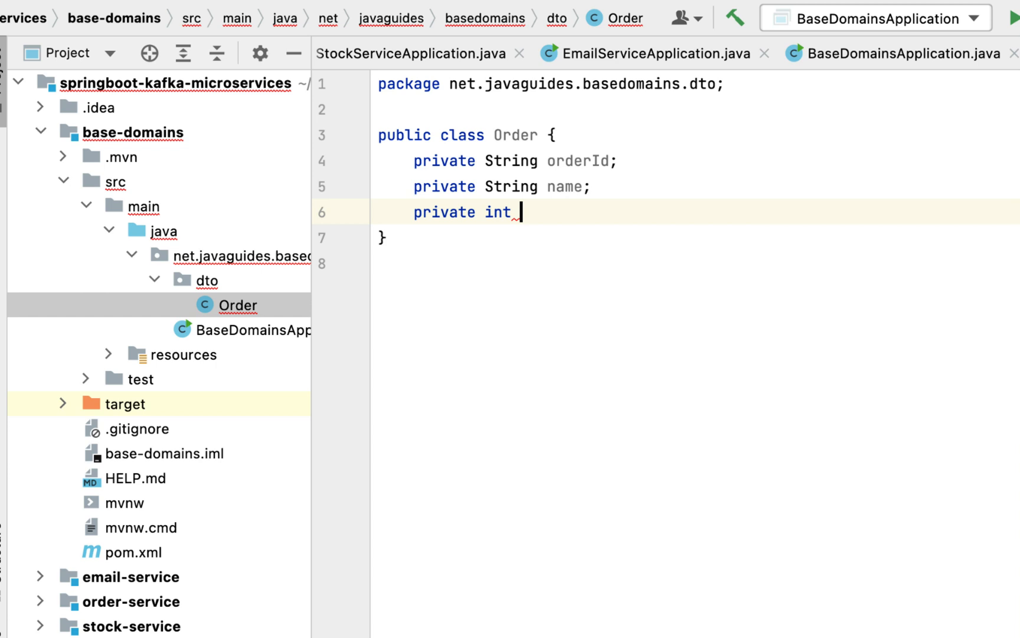
pyautogui.write('qty;')
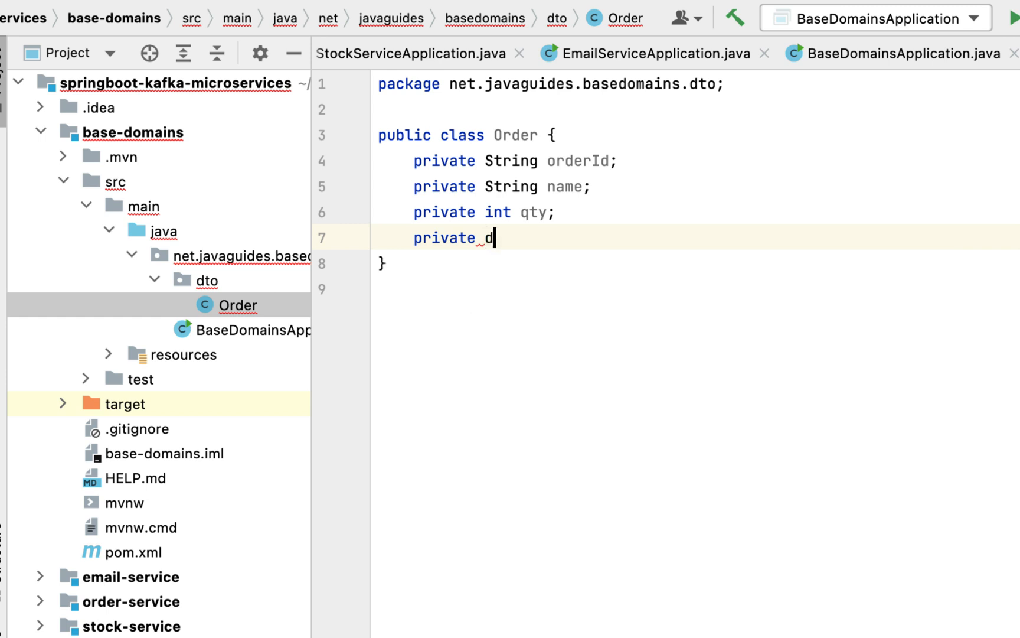
pyautogui.write('oublepr')
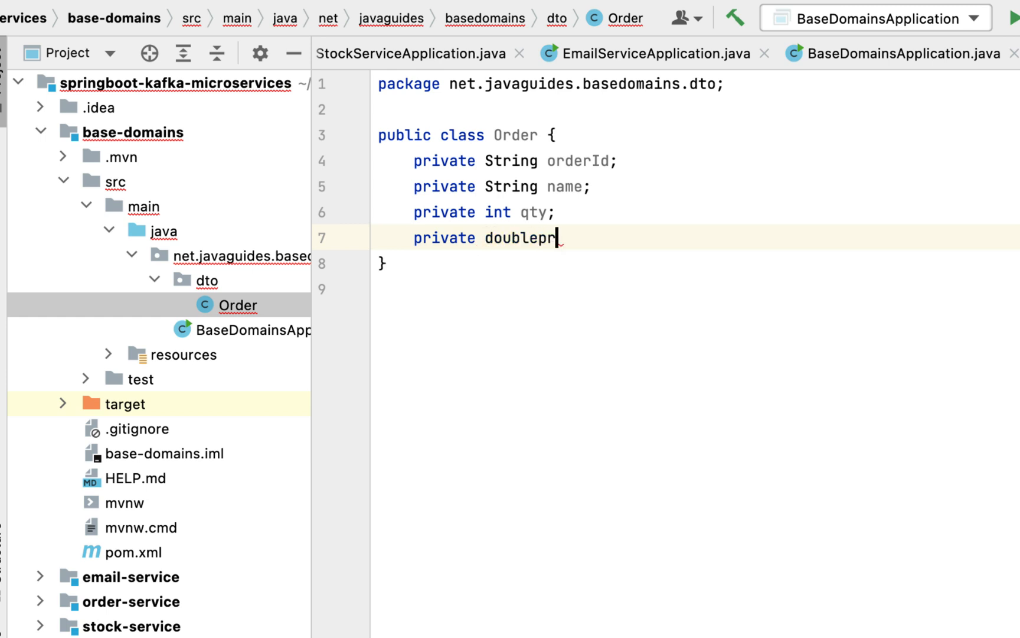
pyautogui.write('ice;')
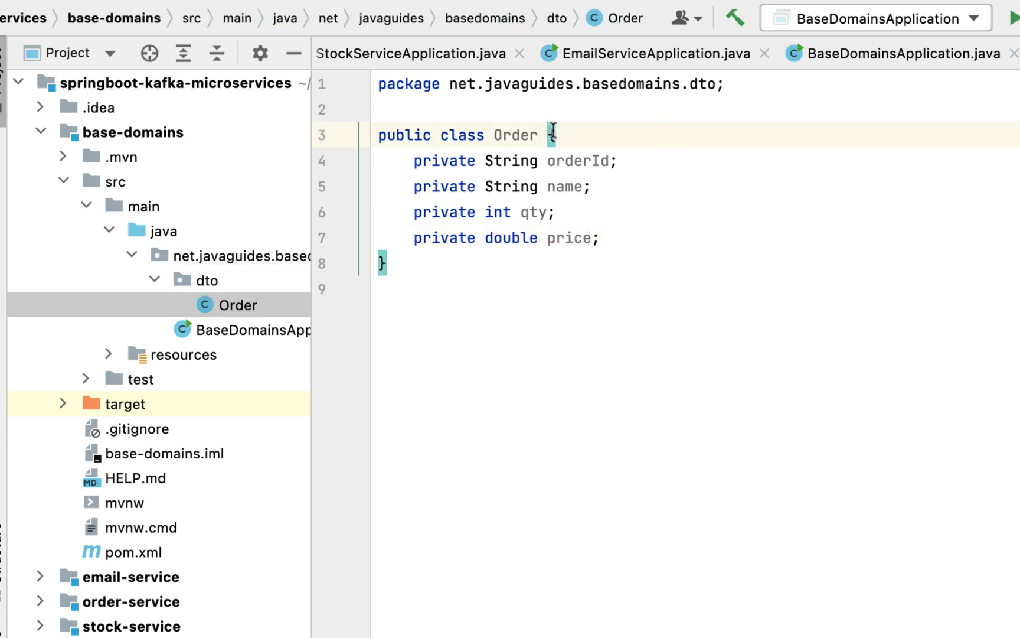
pyautogui.moveTo(589, 223)
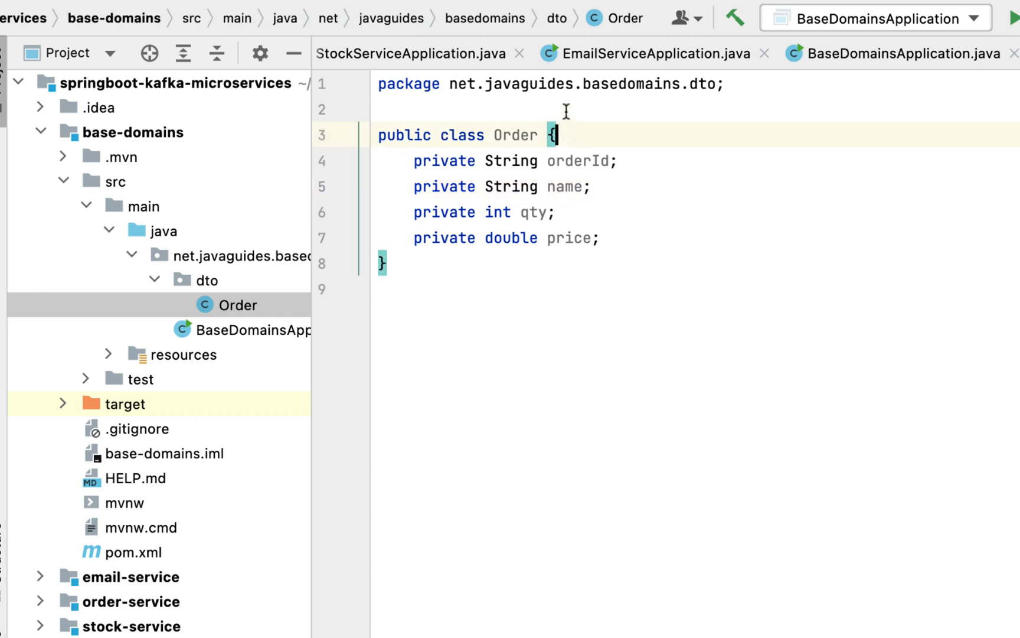
pyautogui.write('@Da')
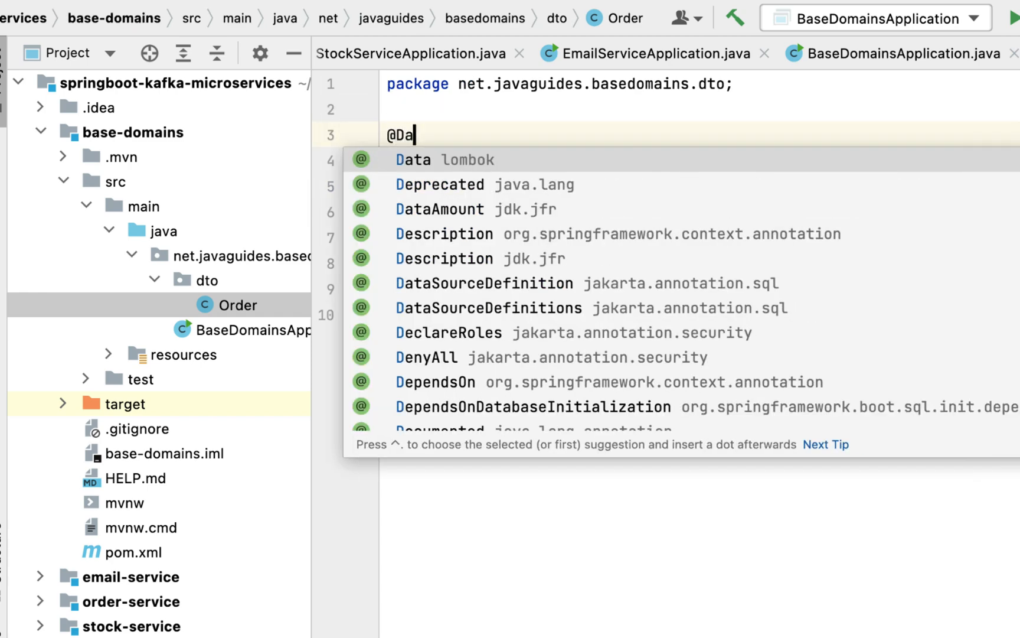
pyautogui.write('ta')
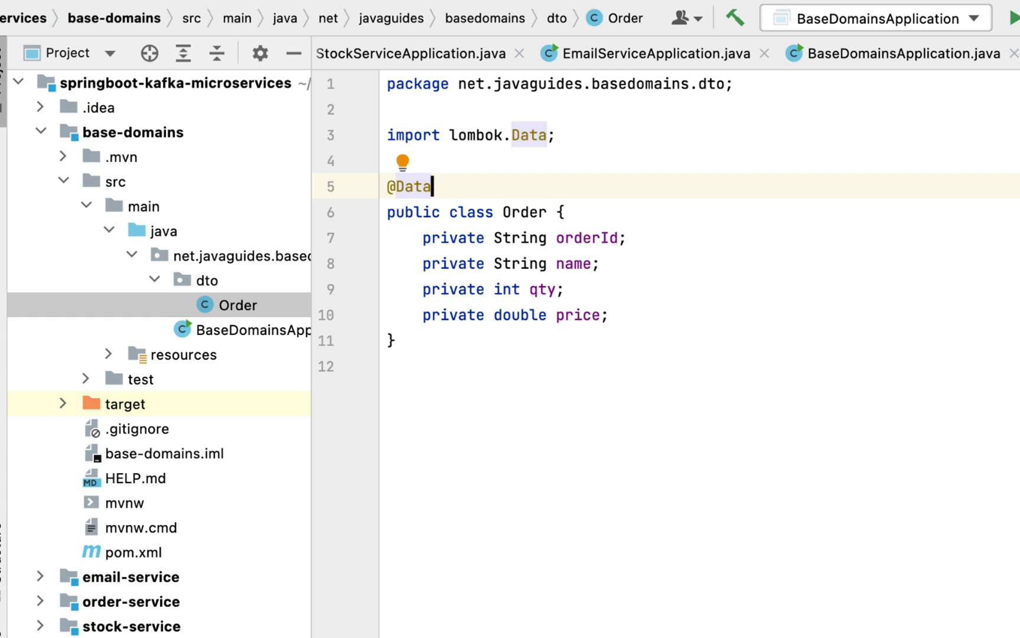
pyautogui.write('@')
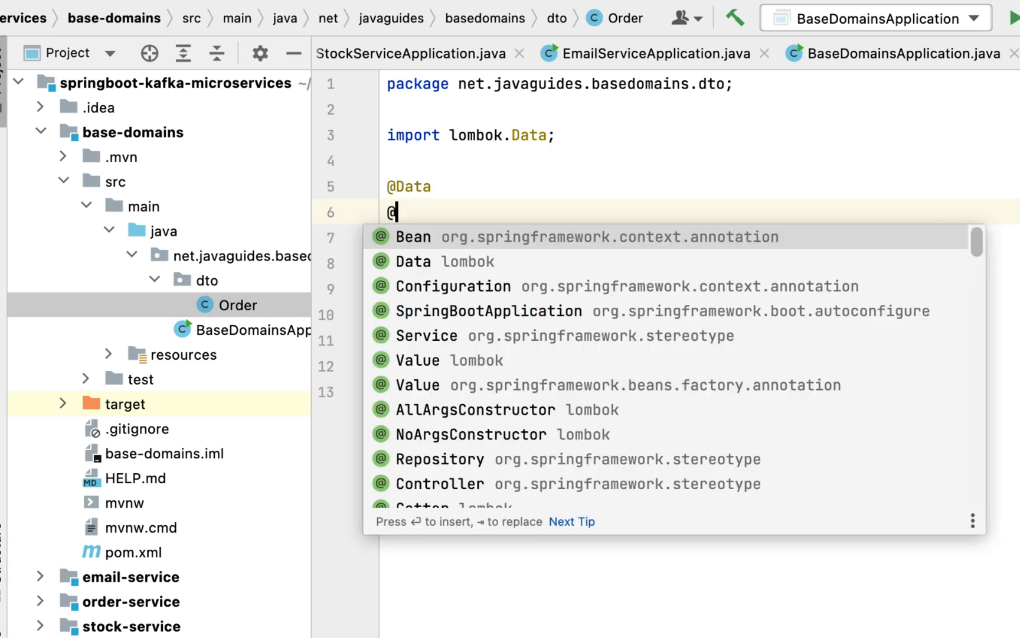
pyautogui.write('A')
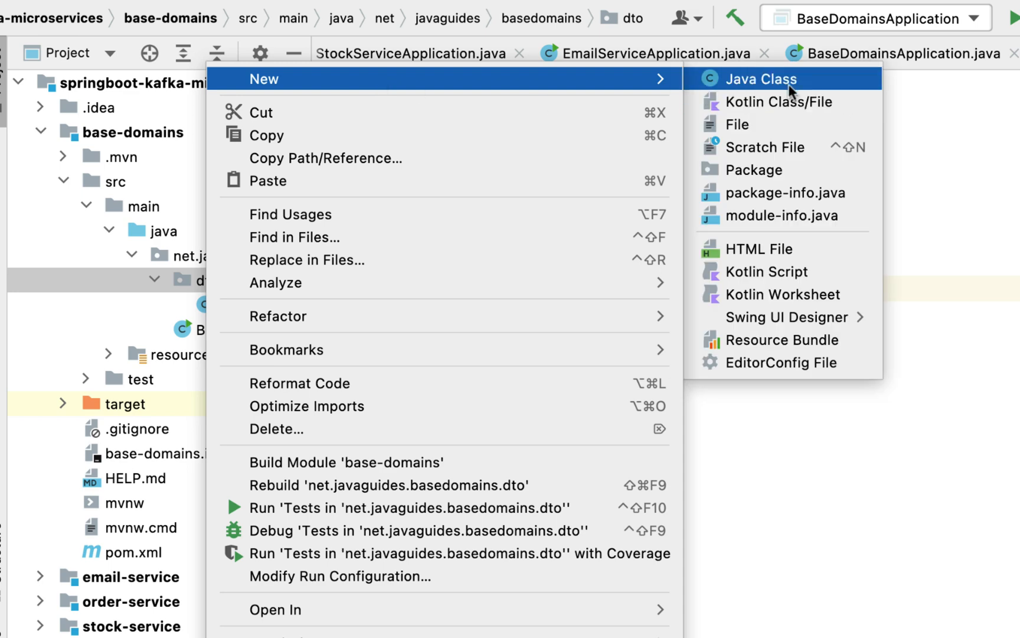
# Step: Create a Java class named OrderEvent in the dto package
pyautogui.click(760, 79)
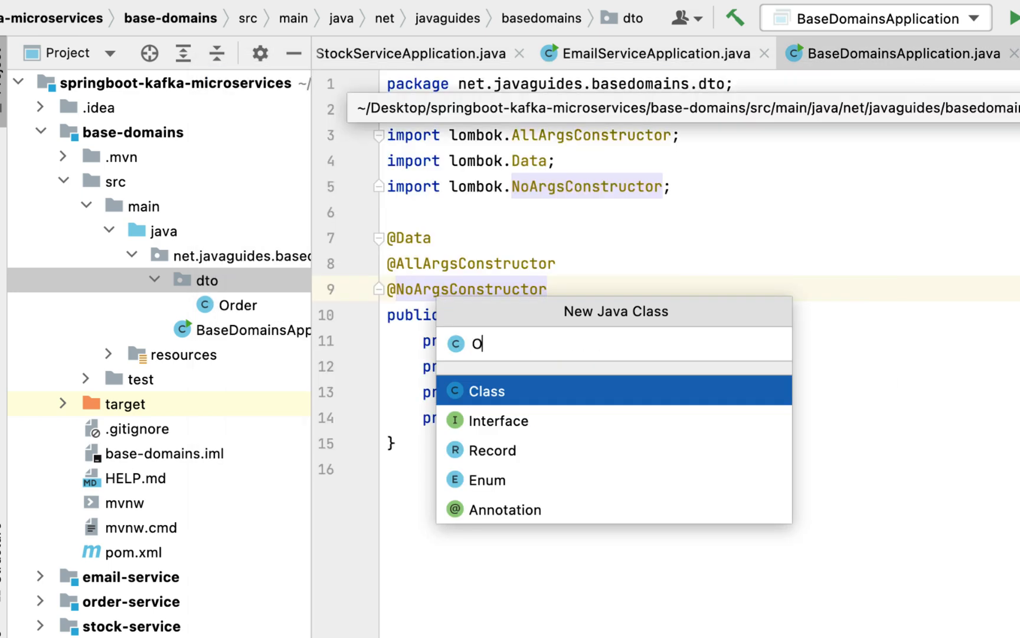
pyautogui.write('rderEvent')
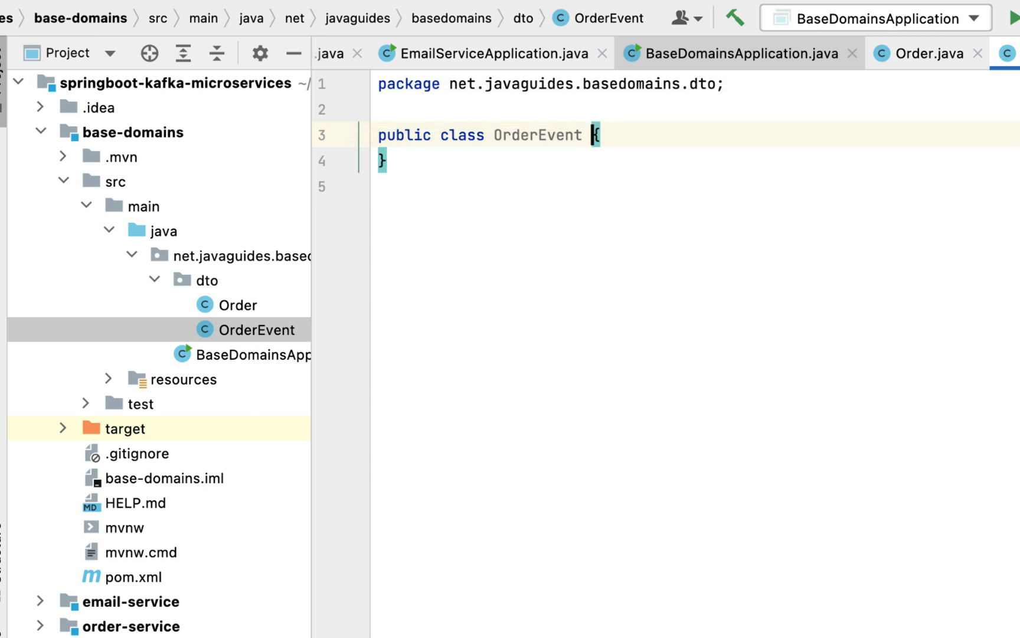
pyautogui.press('Enter')
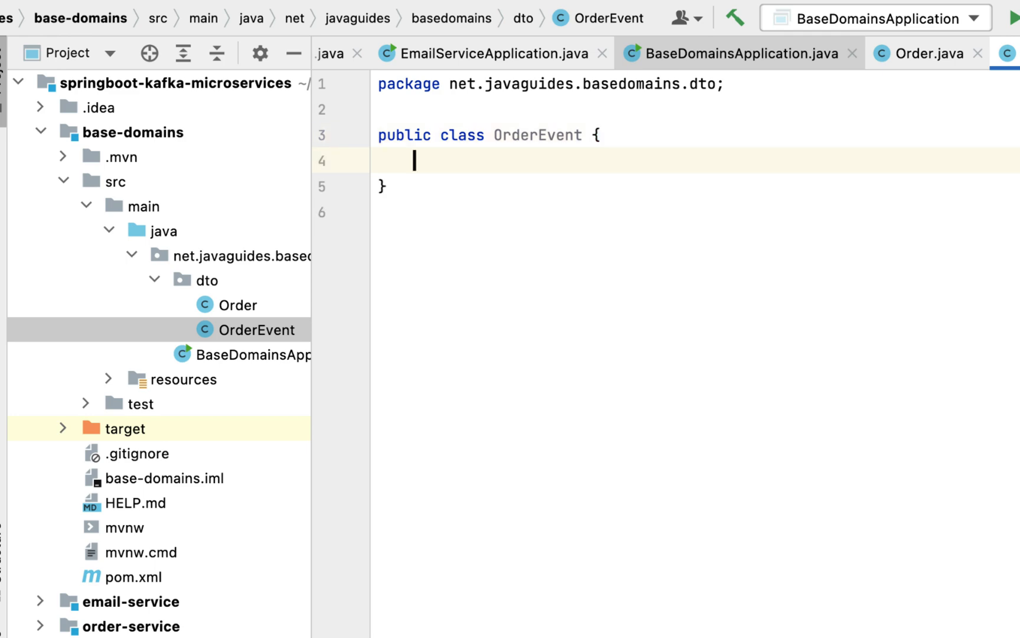
# Step: Declare private String message, String status and Order order fields in OrderEvent
pyautogui.write('private Str')
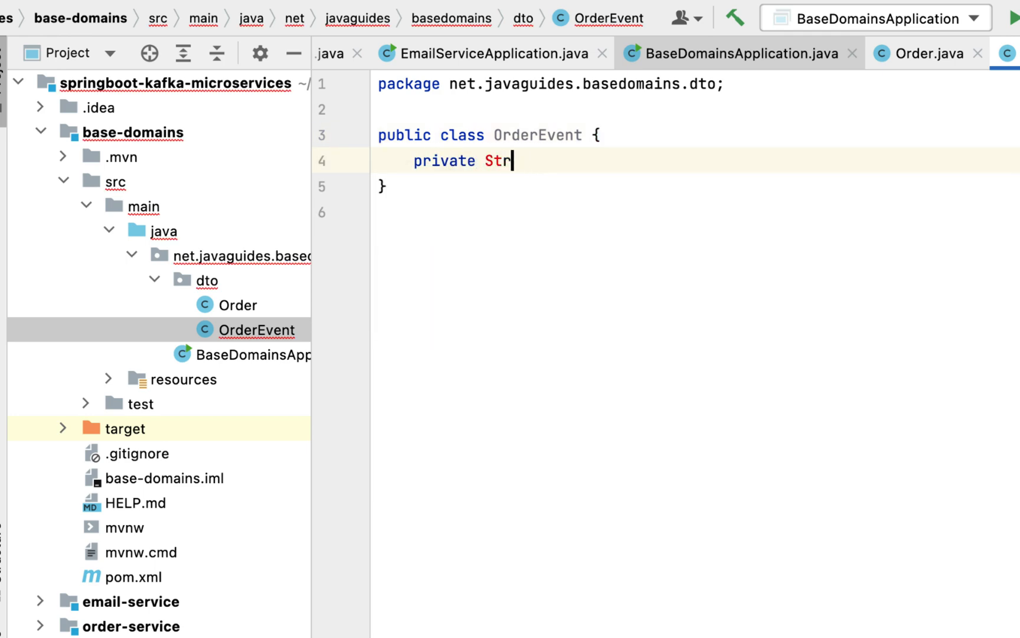
pyautogui.write('ing message;')
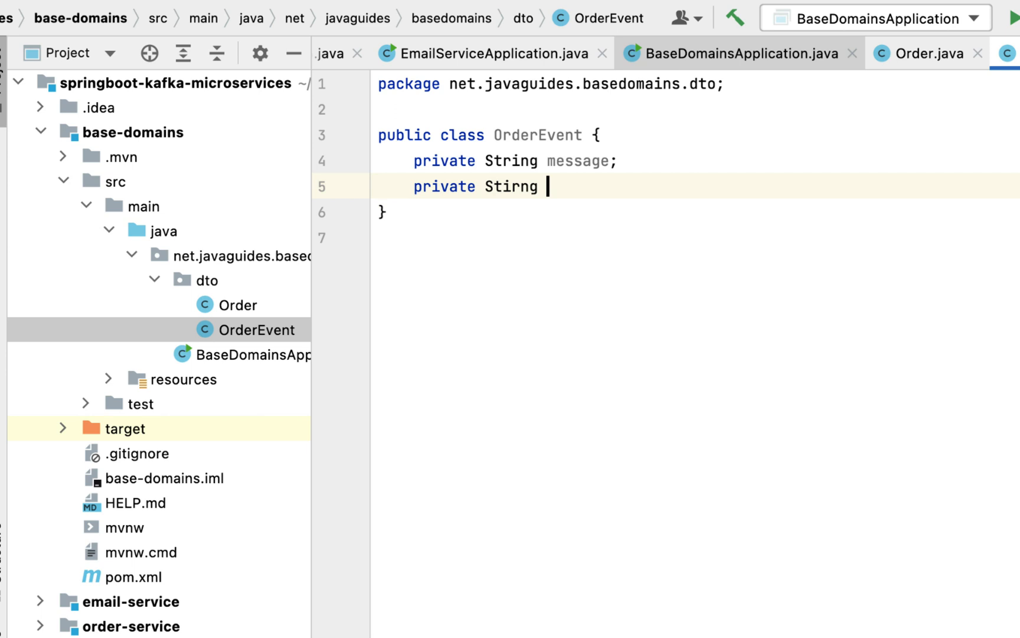
pyautogui.press('Backspace')
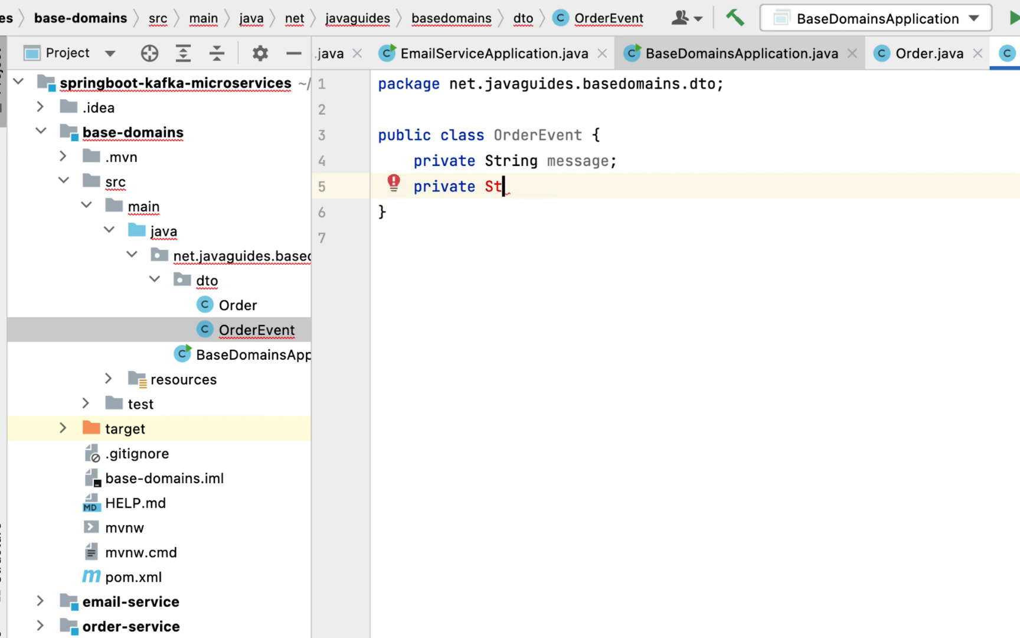
pyautogui.write('ring status;')
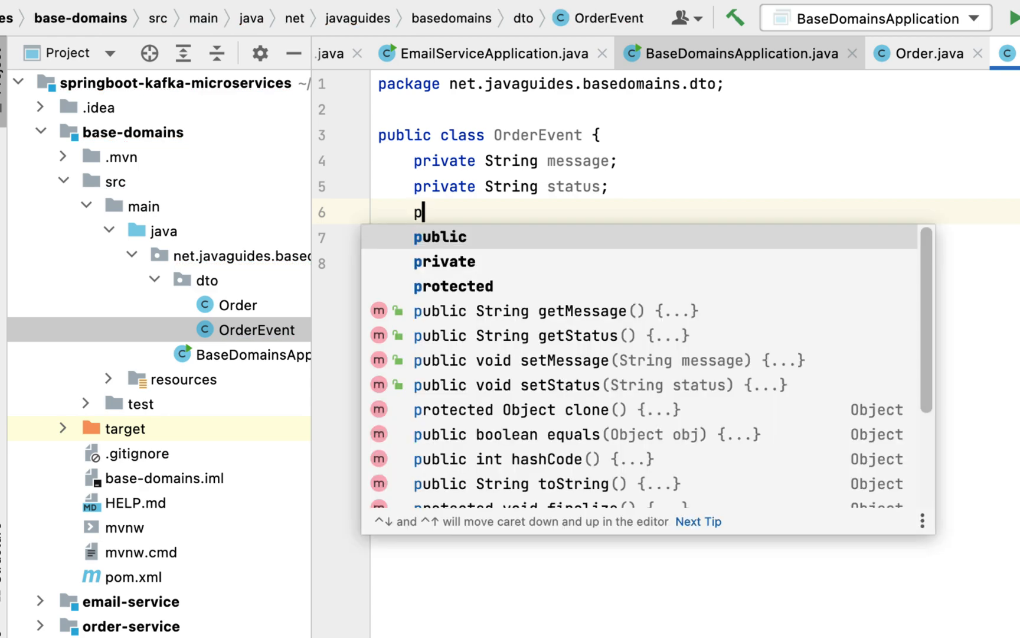
pyautogui.write('rivate Order order;')
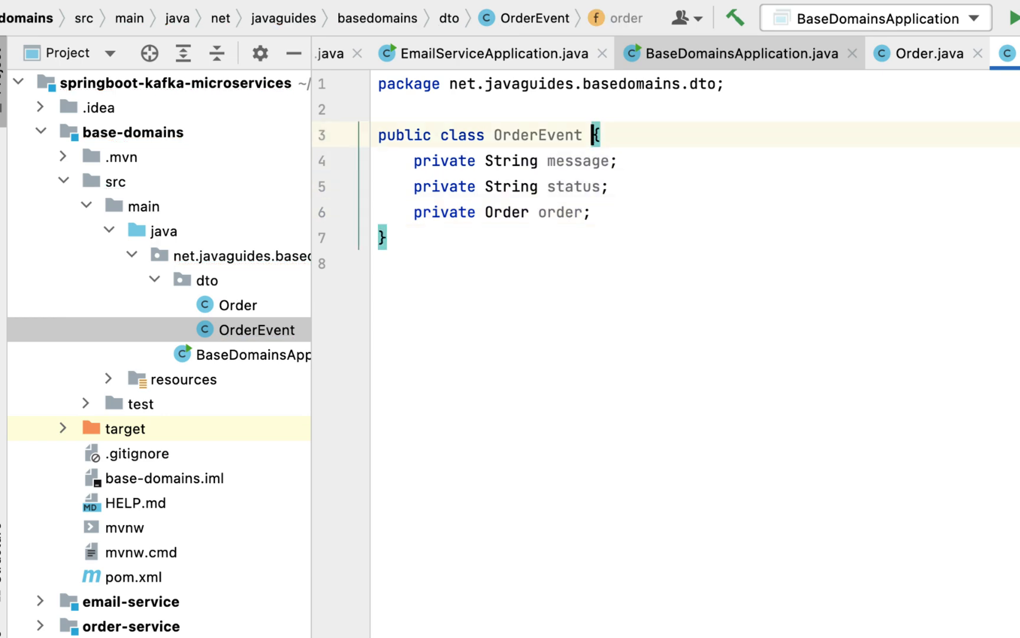
pyautogui.press('Enter')
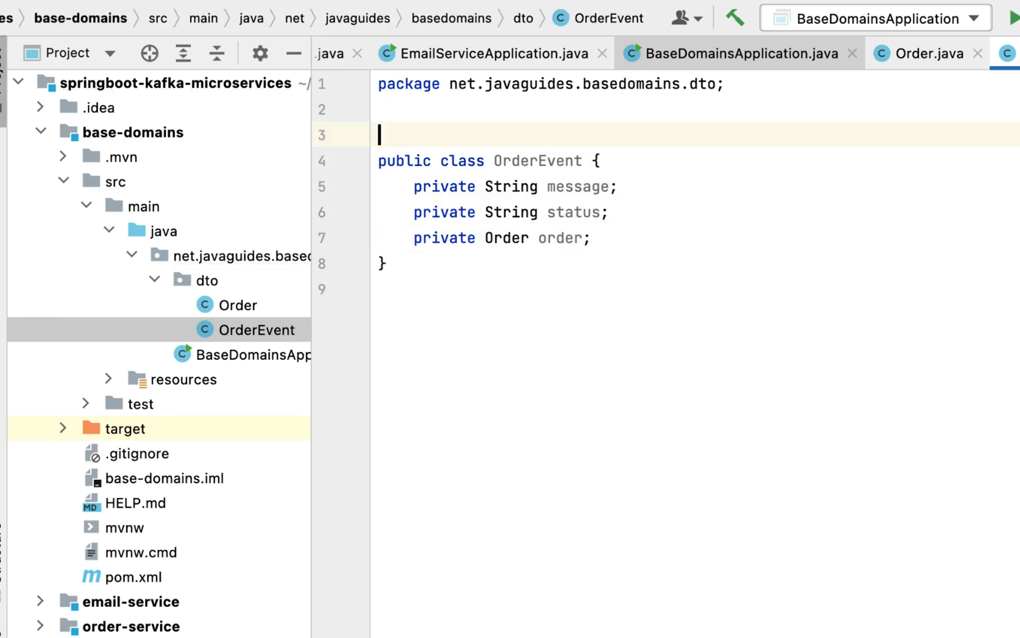
pyautogui.write('@Data')
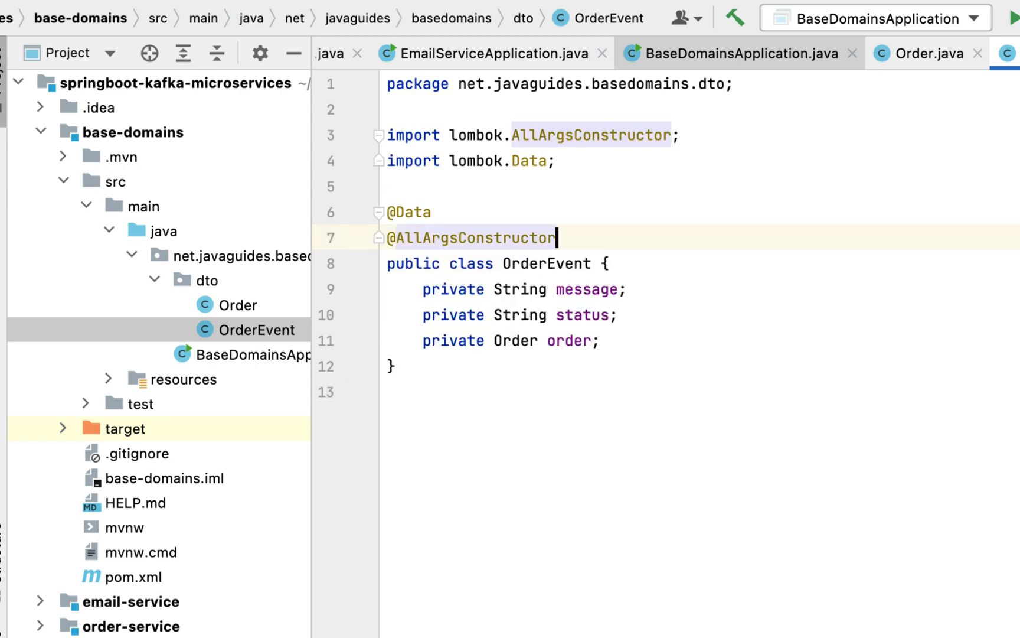
pyautogui.press('enter')
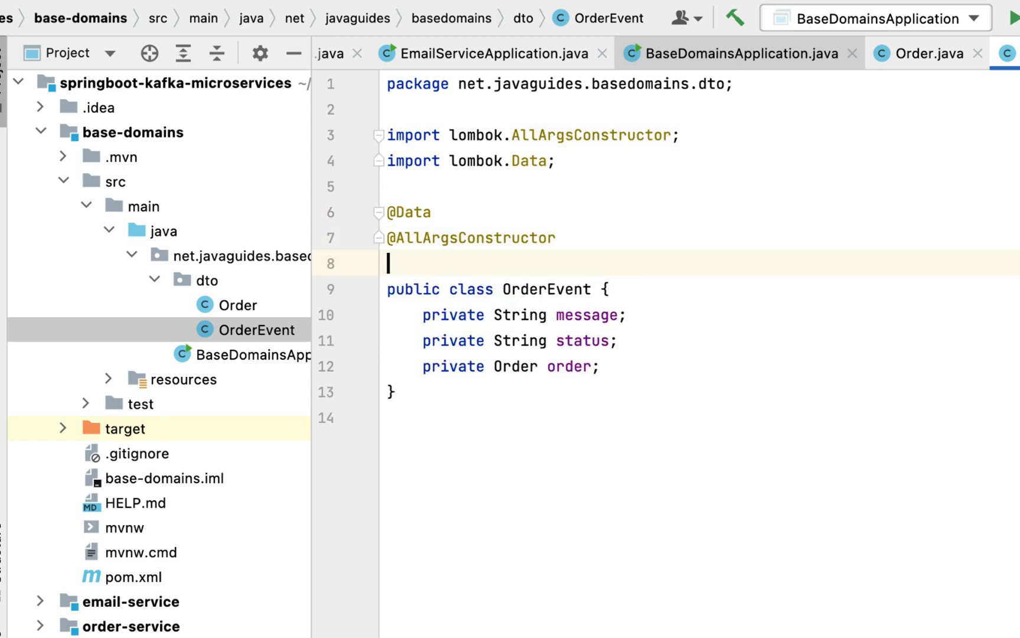
pyautogui.write('@NoArgsConstructor')
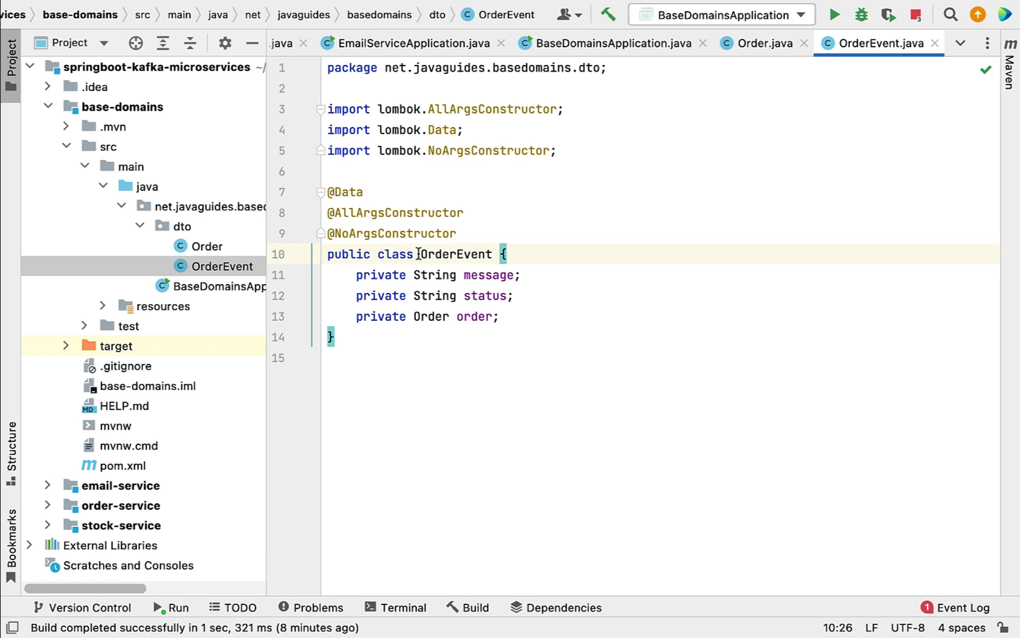
pyautogui.moveTo(528, 246)
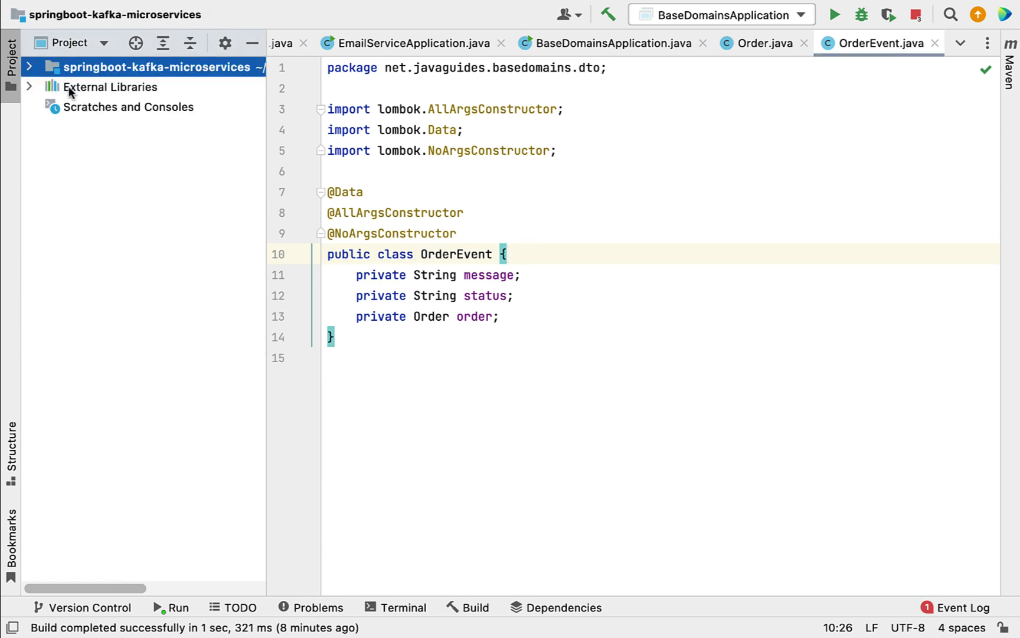
# Step: Expand the project tree down to order-service's src folder showing main and test
pyautogui.click(29, 66)
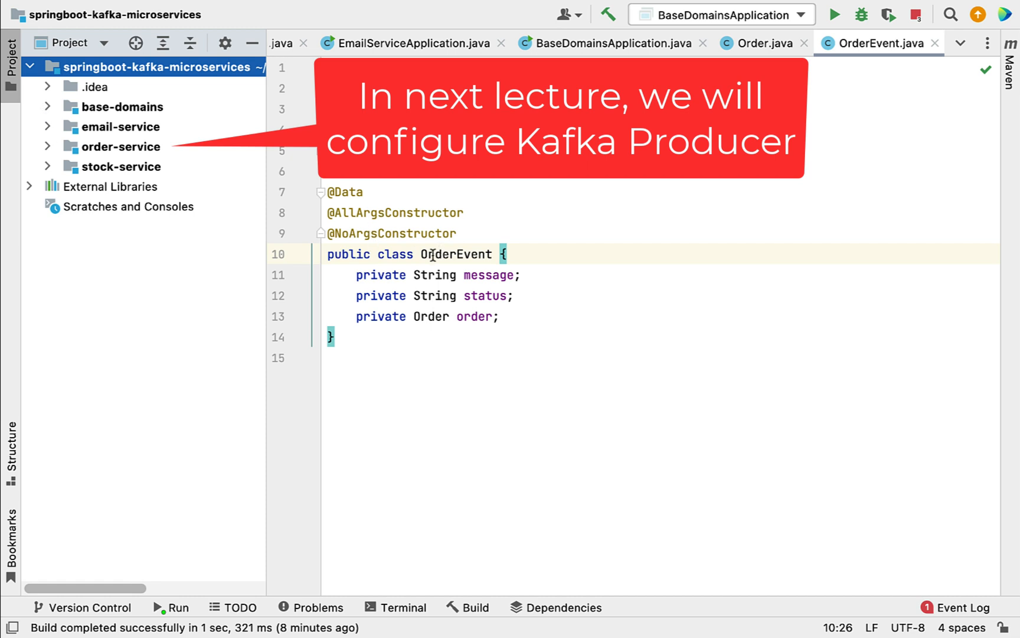
pyautogui.moveTo(742, 235)
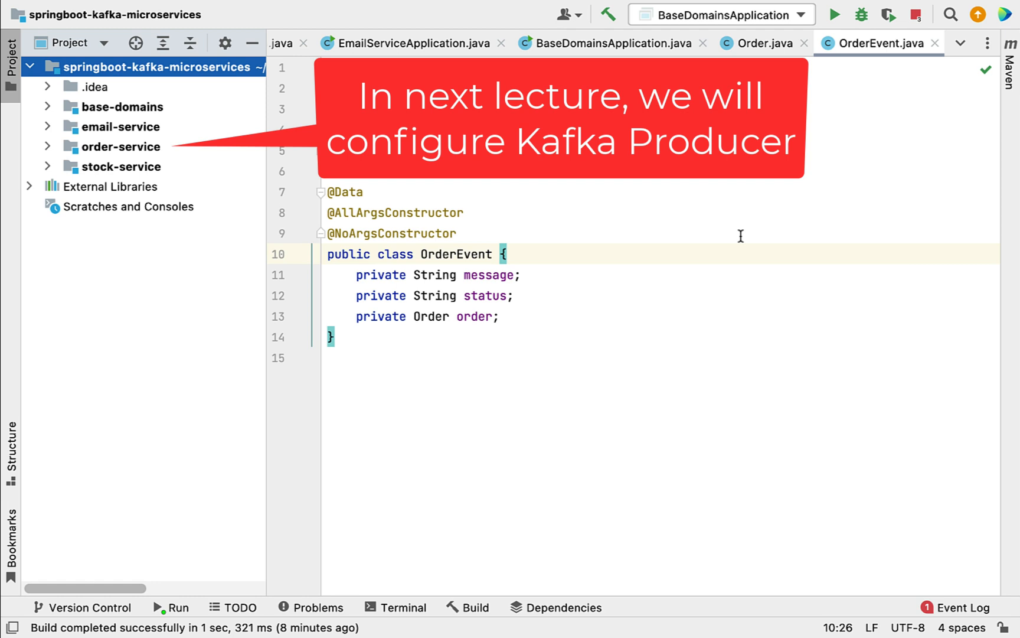
pyautogui.click(49, 146)
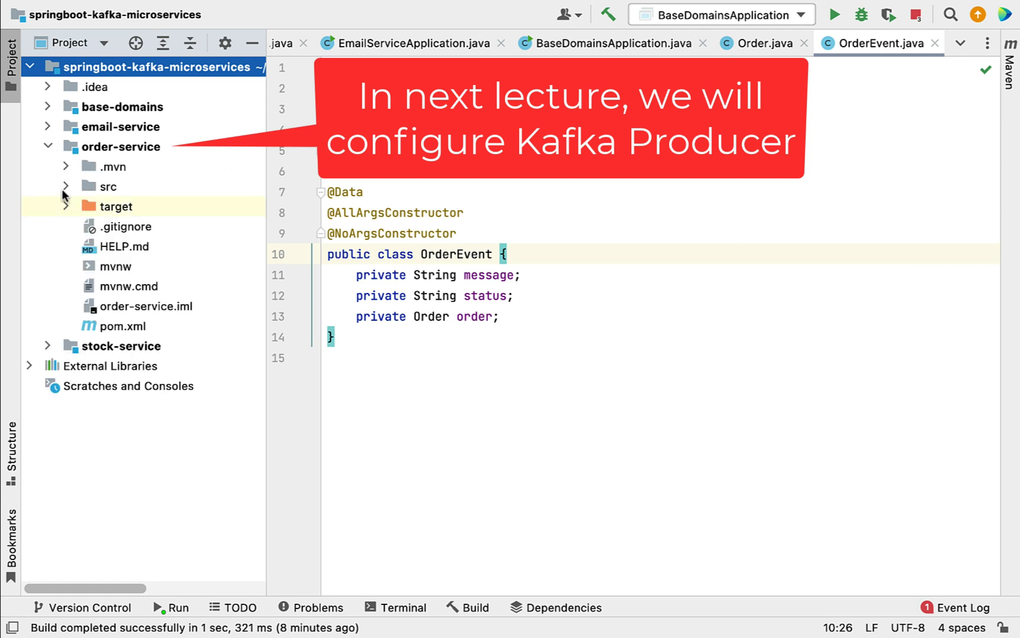
pyautogui.click(65, 186)
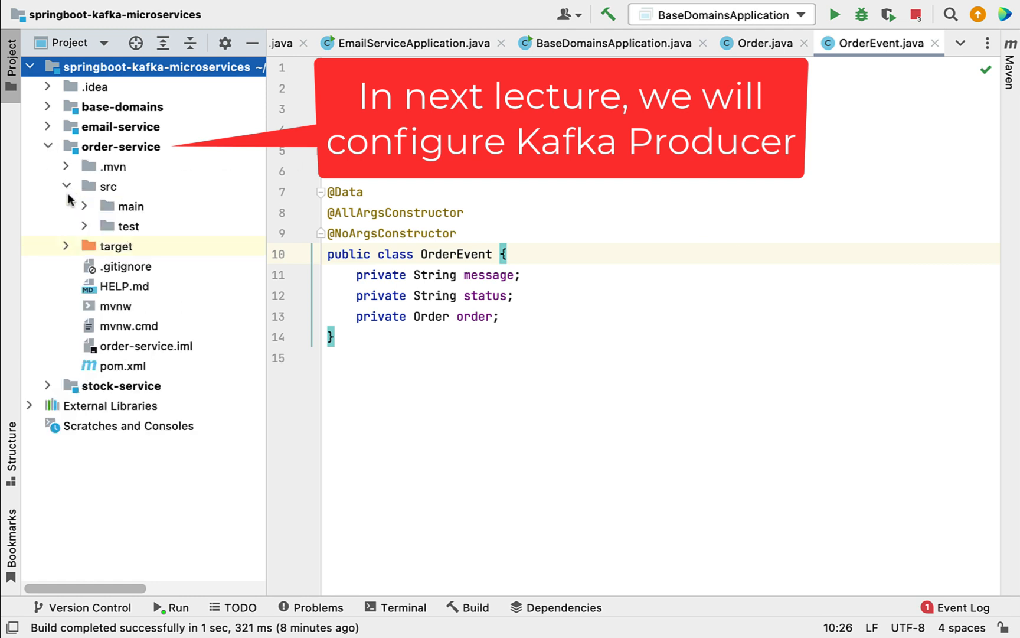